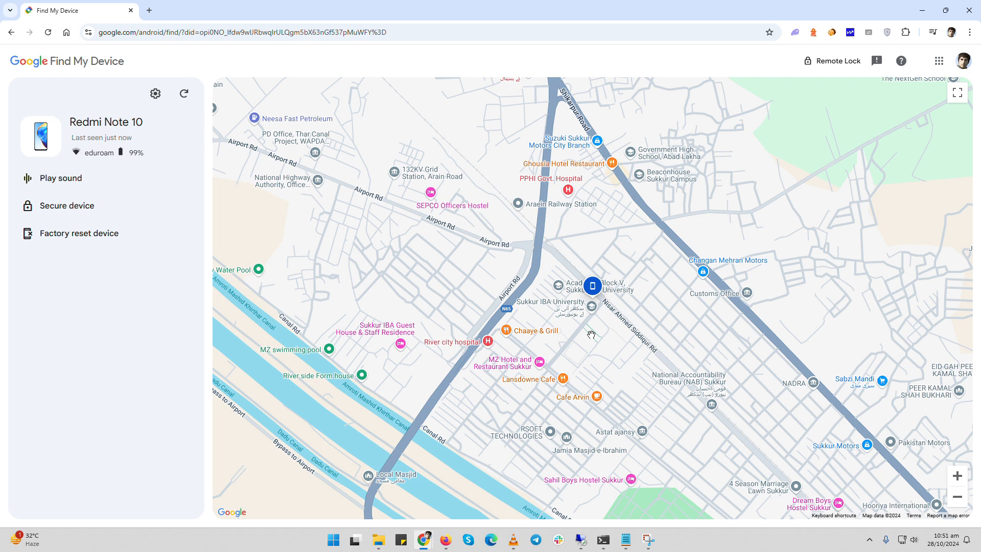
pyautogui.moveTo(412, 75)
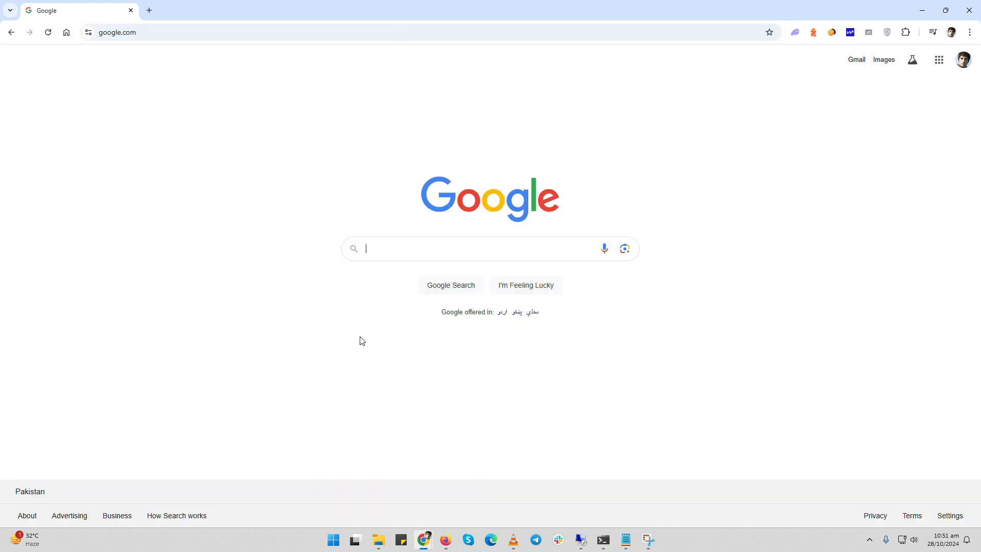
pyautogui.moveTo(465, 373)
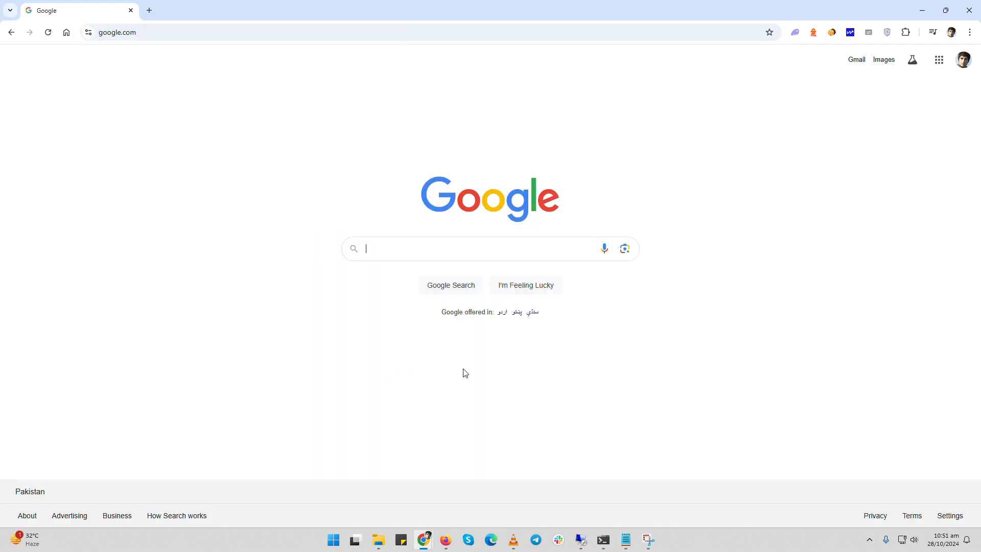
pyautogui.moveTo(481, 371)
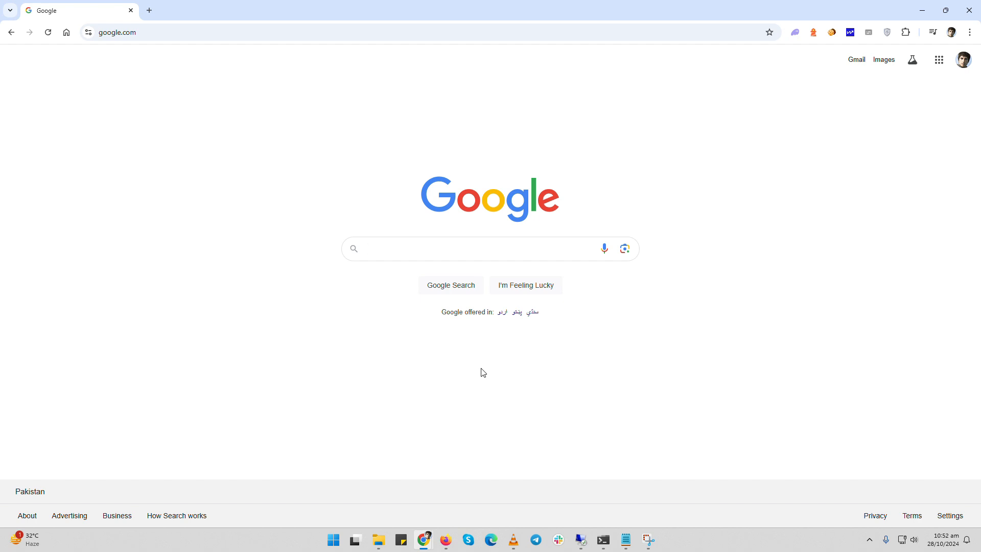
pyautogui.moveTo(965, 59)
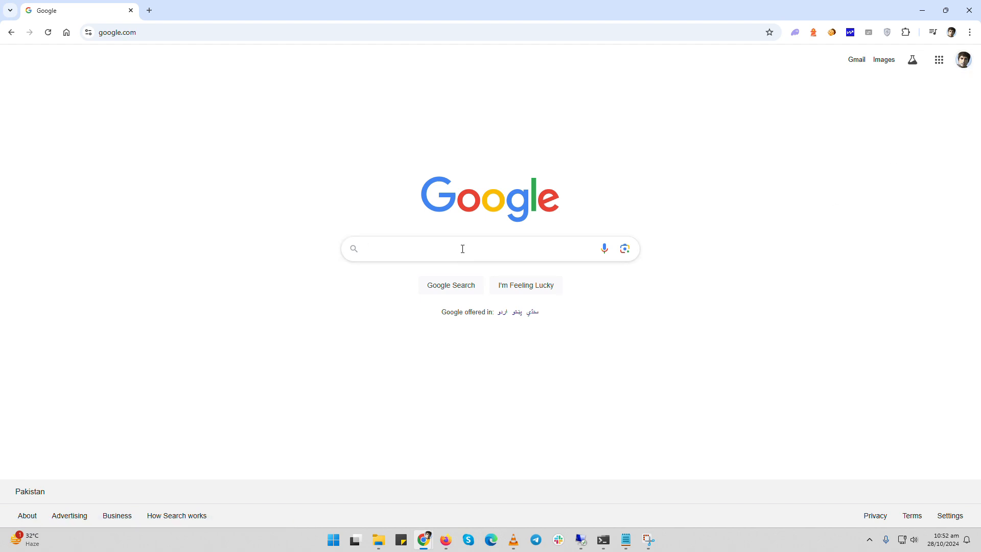
# Step: Search Google for "find my device"
pyautogui.write('find my device')
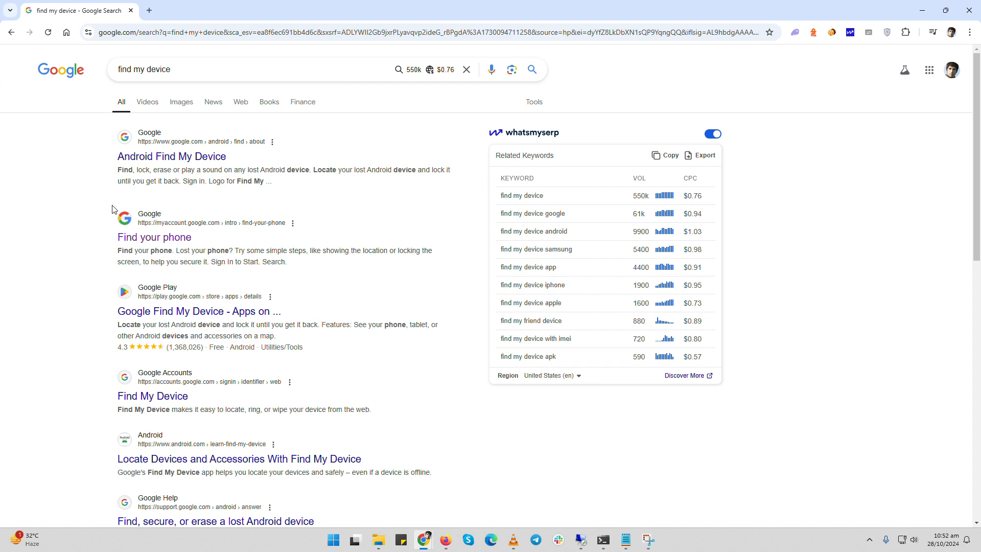
pyautogui.moveTo(185, 271)
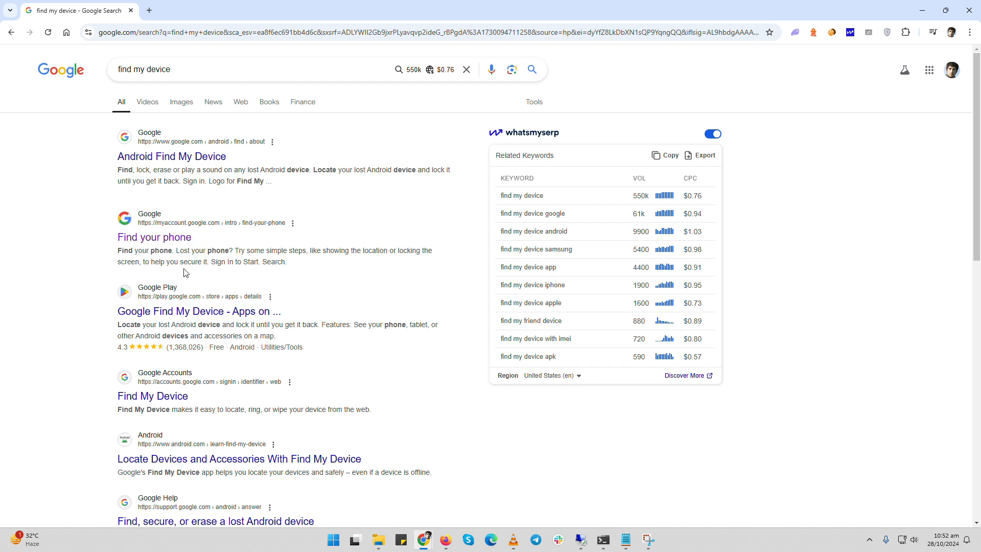
# Step: Open the "Find your phone" result to reach the Google Account device list
pyautogui.click(153, 237)
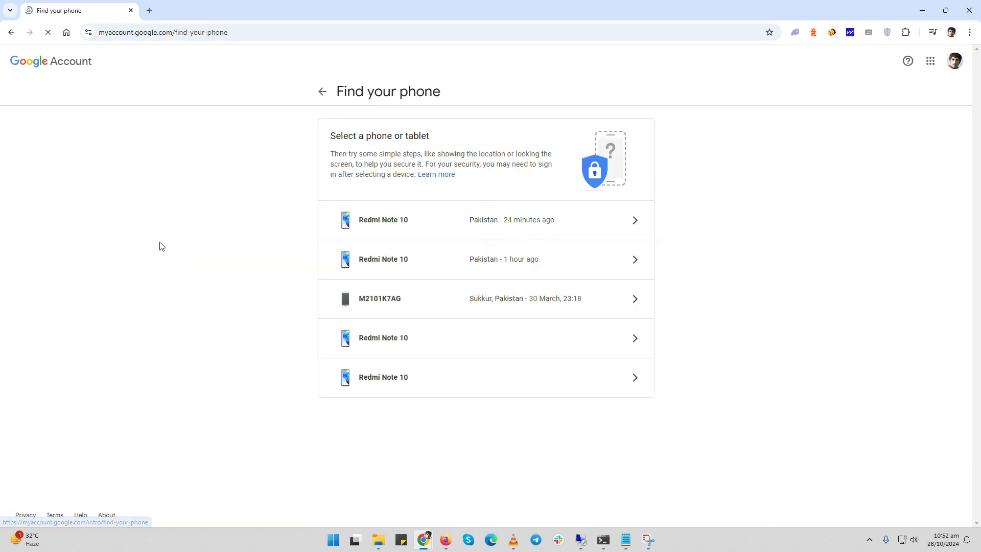
pyautogui.moveTo(397, 233)
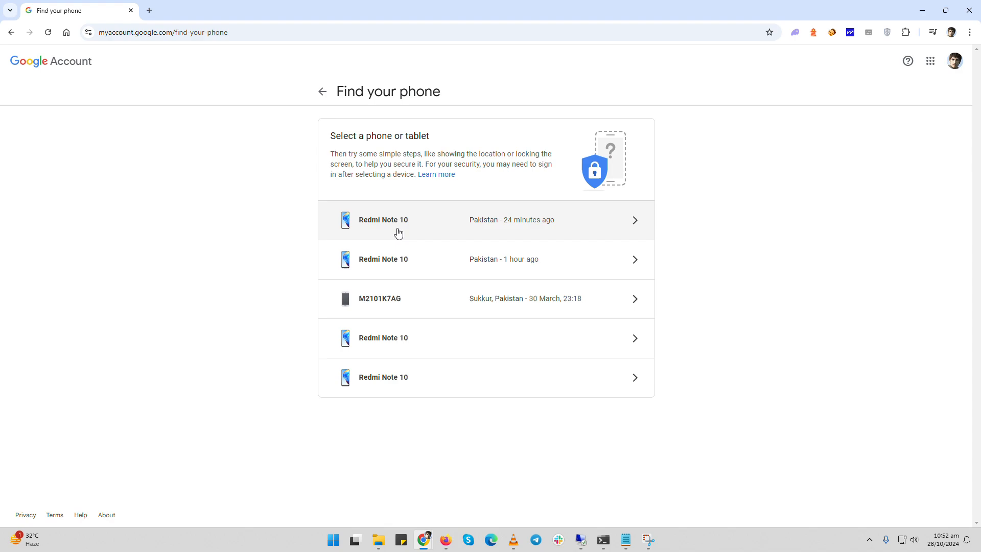
pyautogui.moveTo(407, 313)
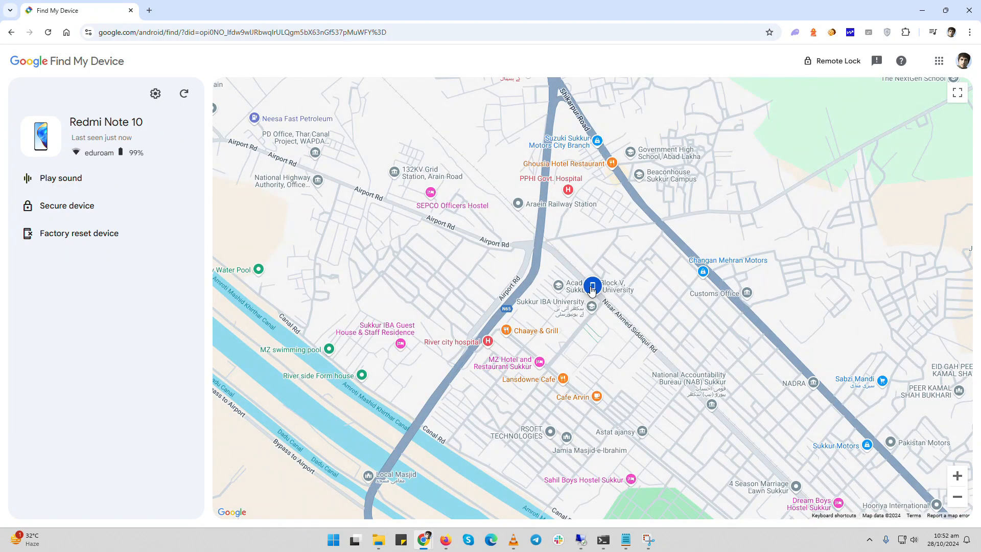
pyautogui.click(592, 284)
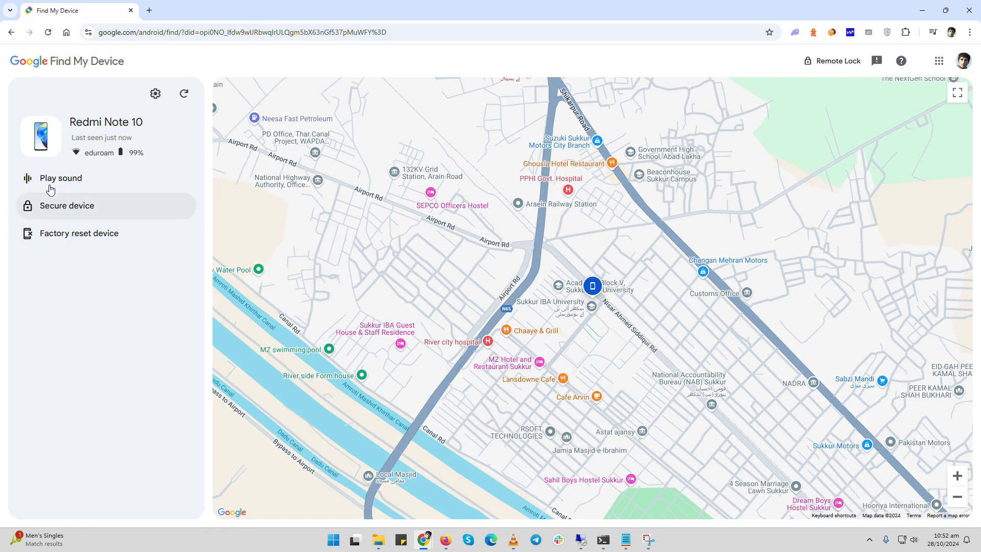
pyautogui.moveTo(48, 200)
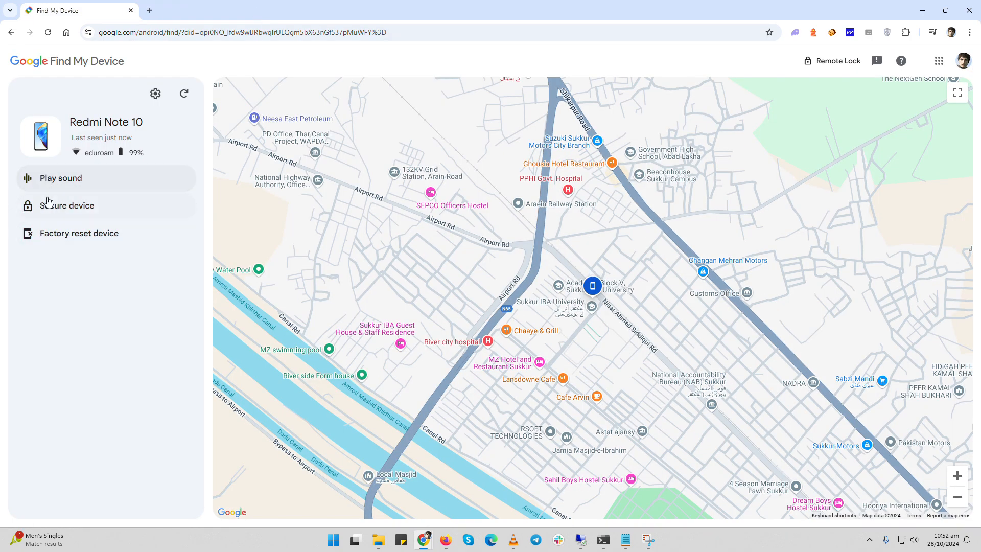
pyautogui.click(66, 206)
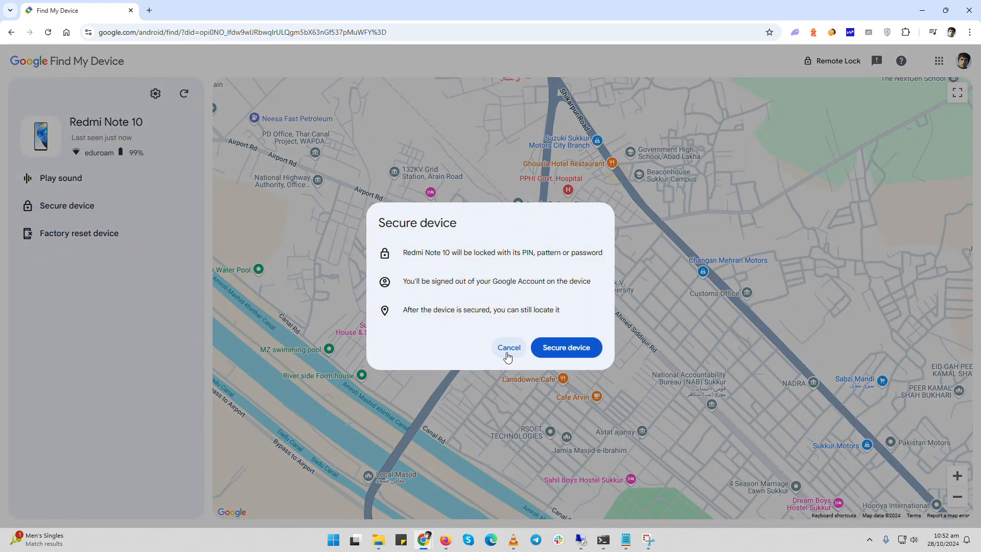
pyautogui.click(508, 347)
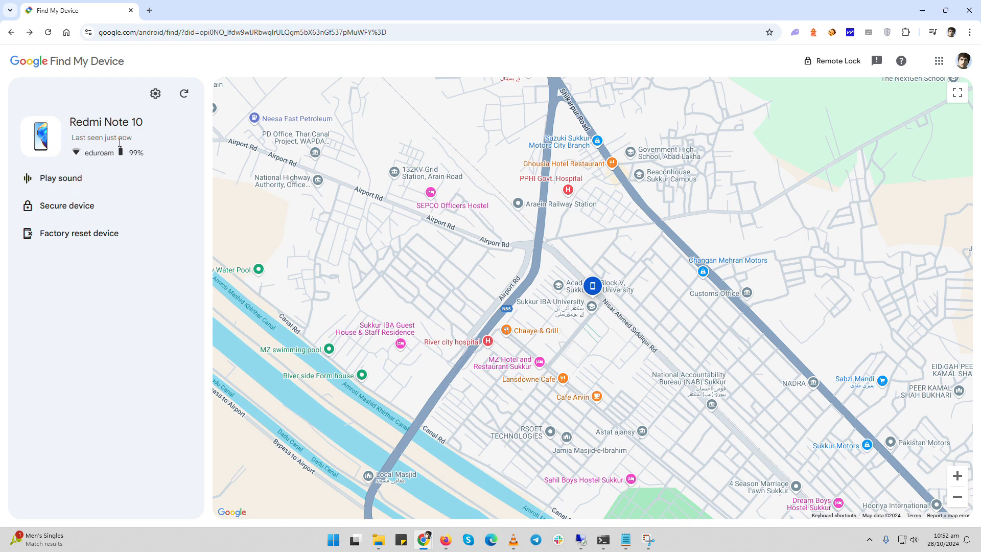
# Step: Refresh the Redmi Note 10's location to show it near Sukkur
pyautogui.click(183, 93)
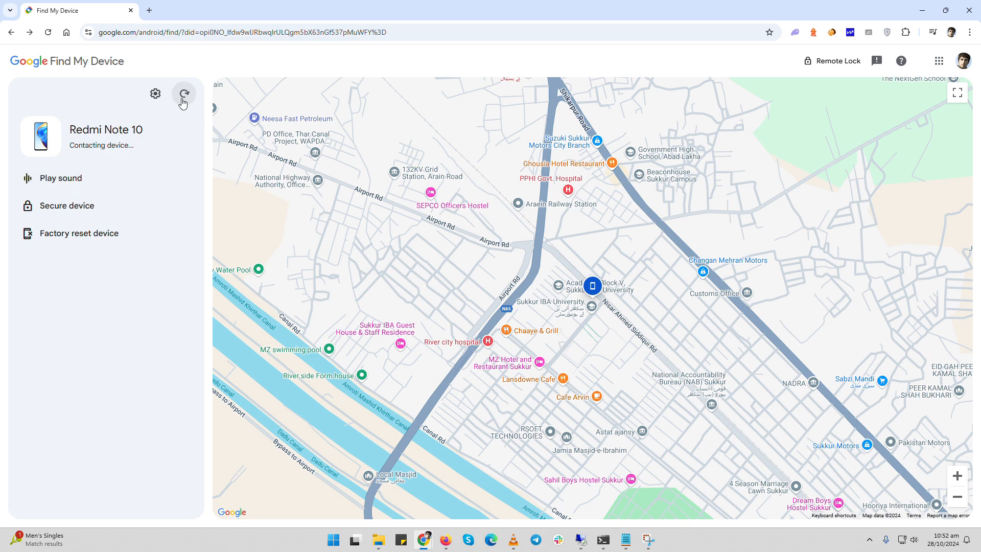
pyautogui.click(184, 94)
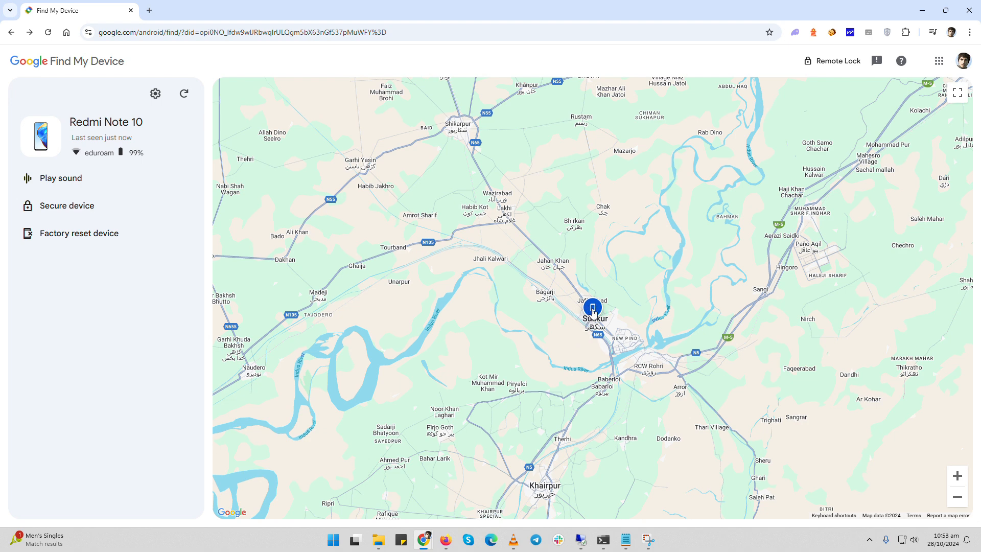
pyautogui.moveTo(592, 317)
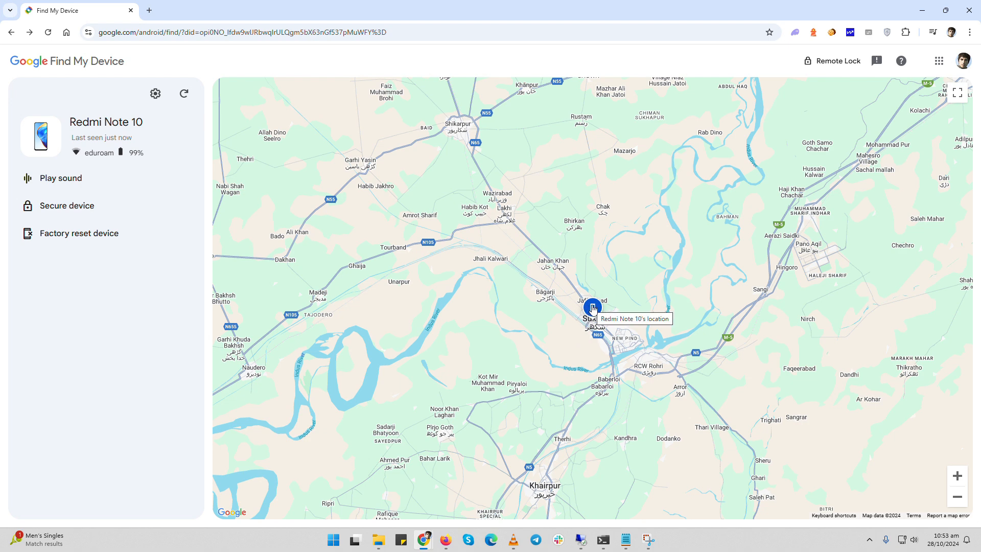
pyautogui.moveTo(462, 28)
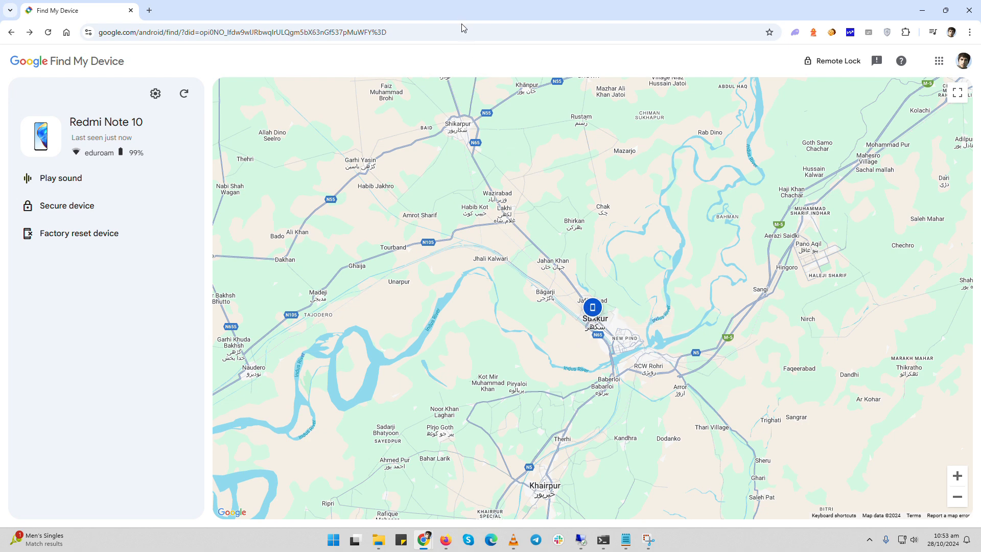